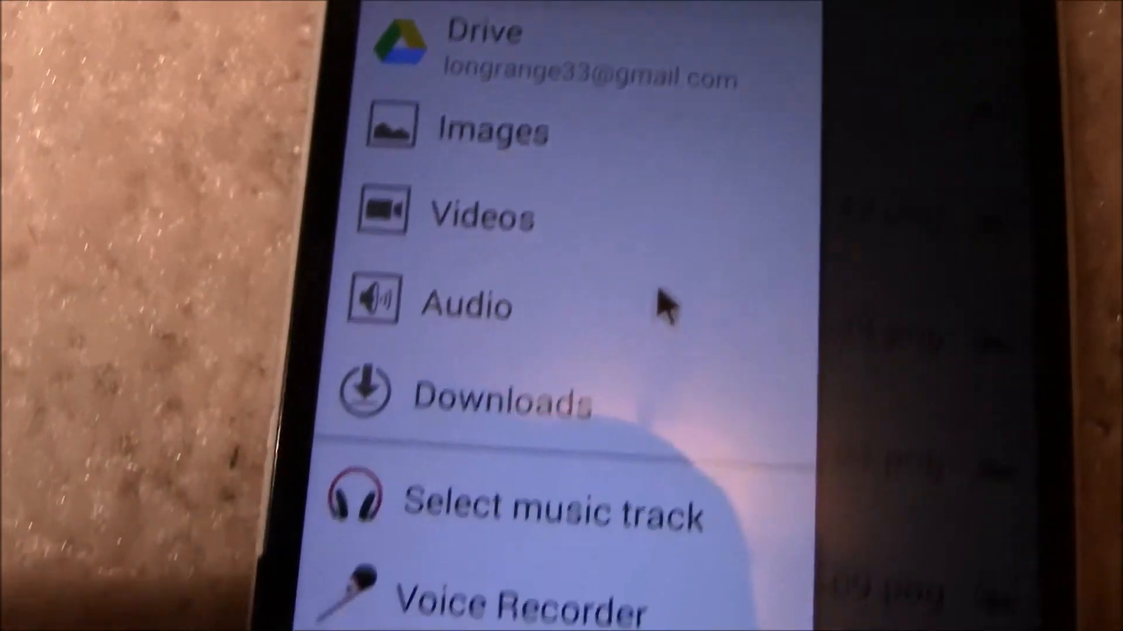
Launch Google Drive from the app drawer and show My Drive's menu with Create, Filter by, Sort by
scroll(down, 3)
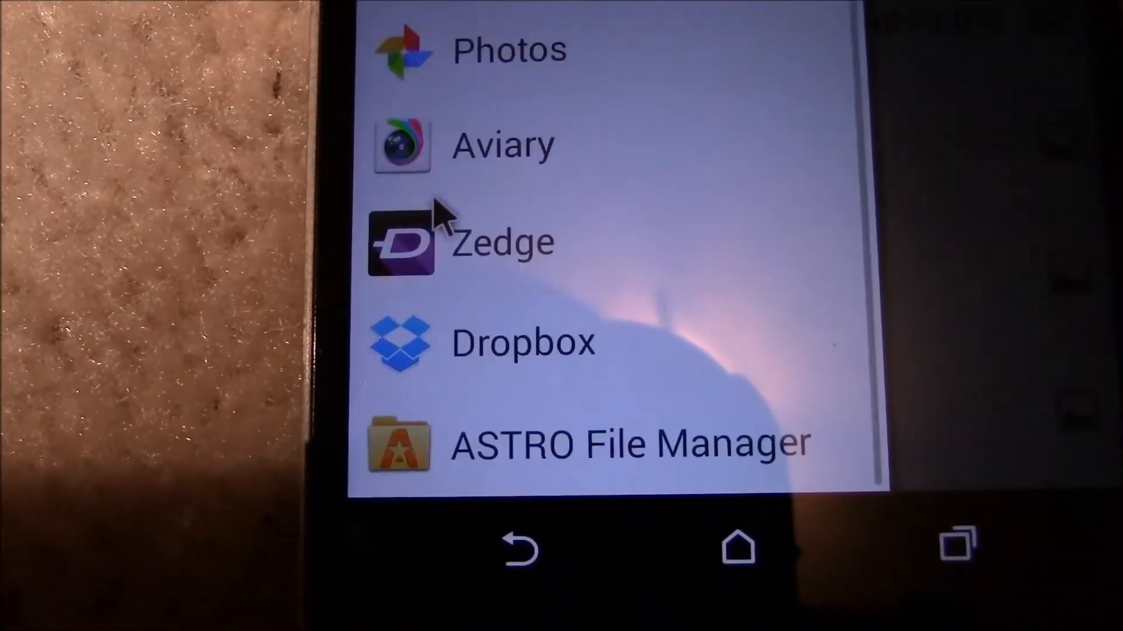
scroll(up, 3)
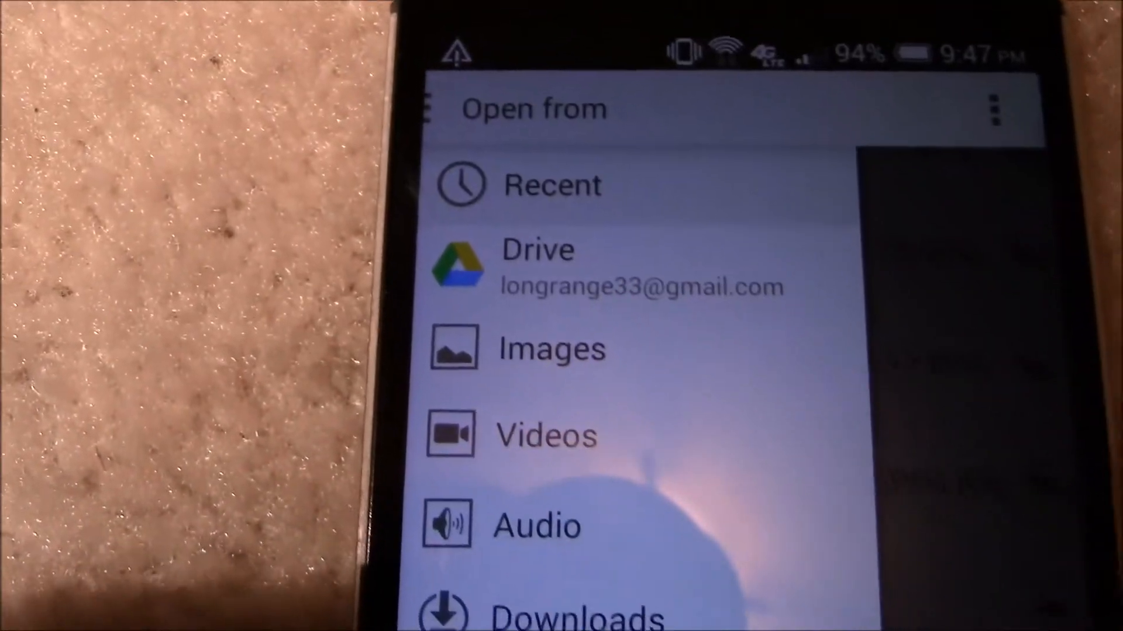
click(552, 185)
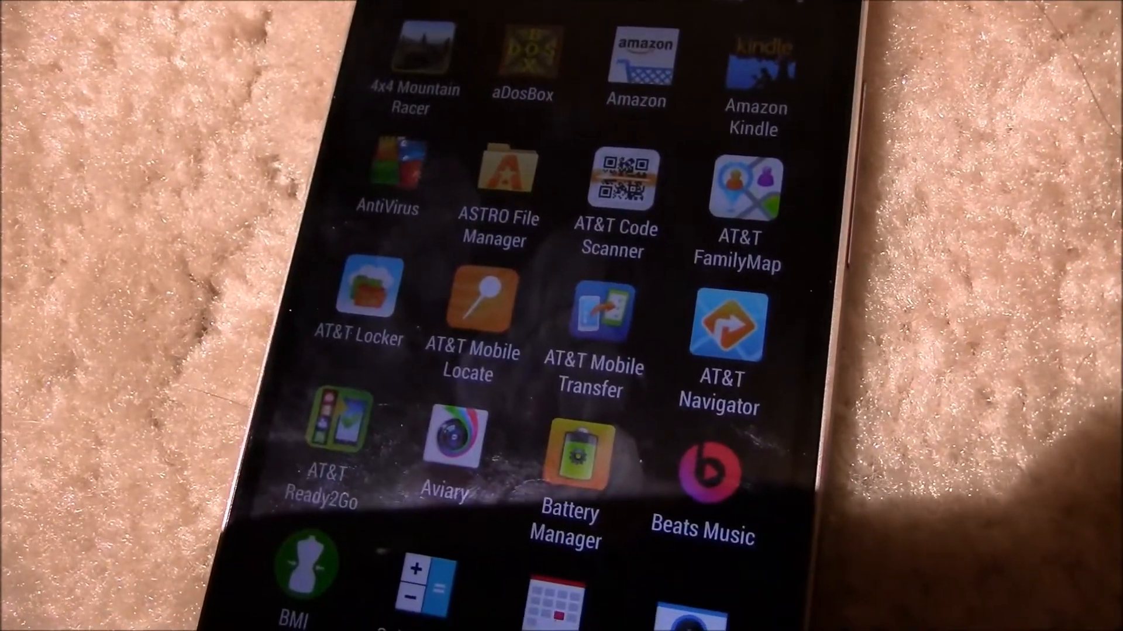
scroll(up, 3)
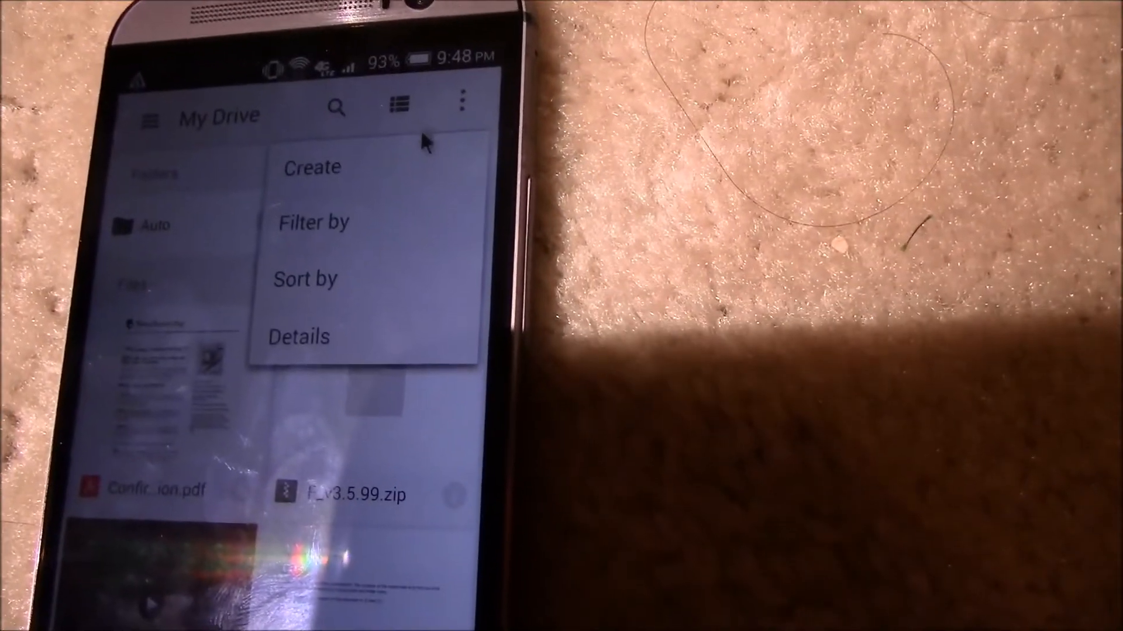
Choose Google Docs under Create, then accept GET DOCS and the Play Store permissions to install it
click(311, 167)
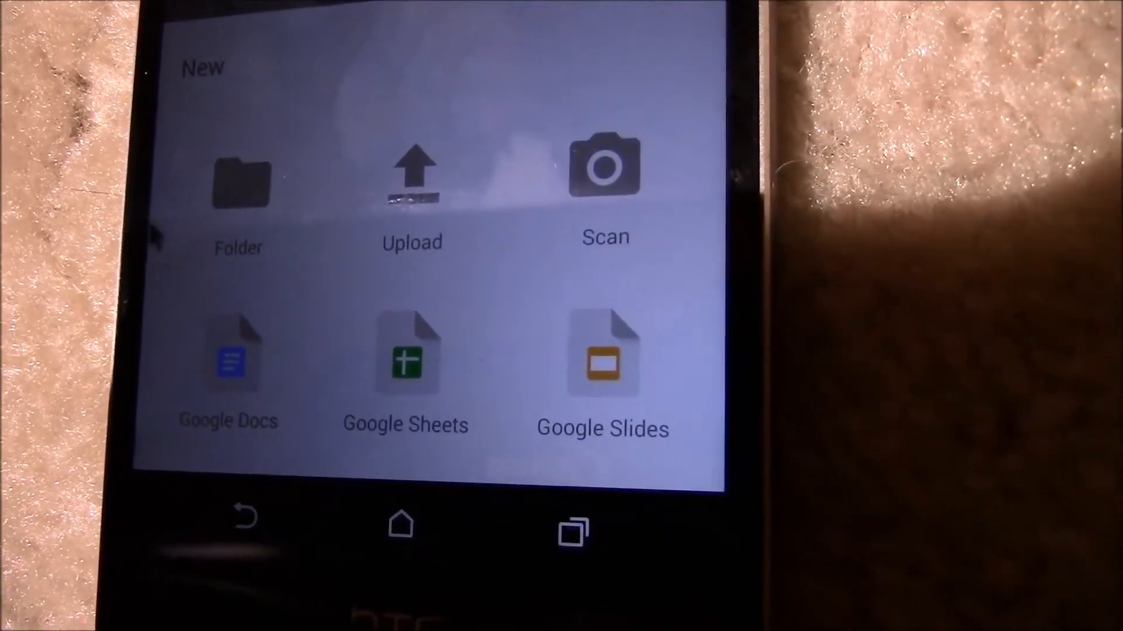
click(228, 356)
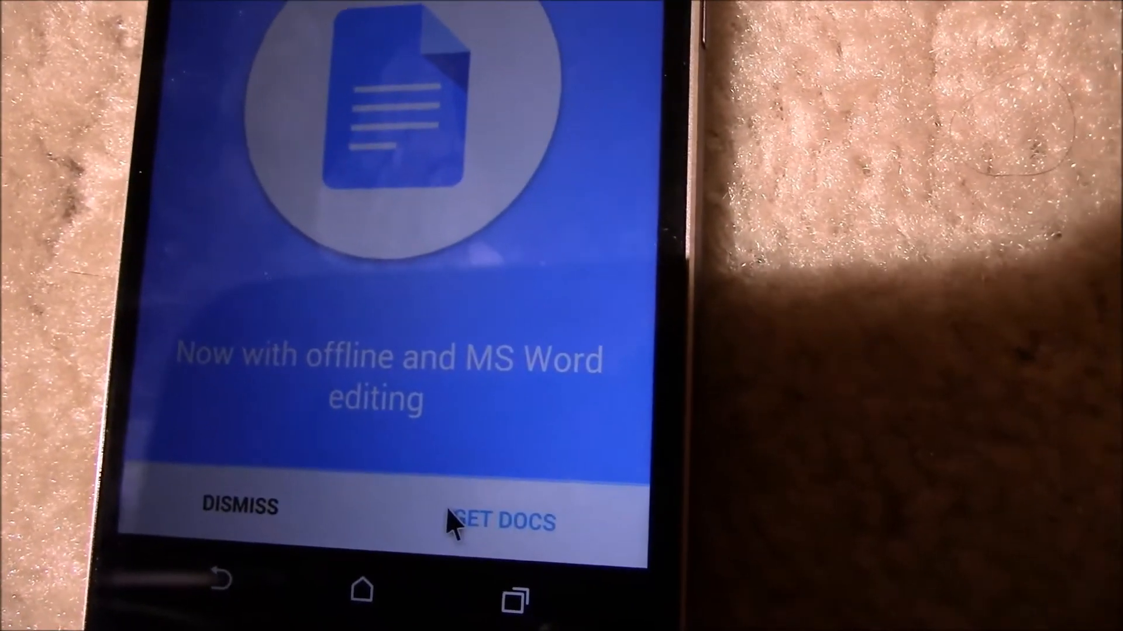
click(507, 519)
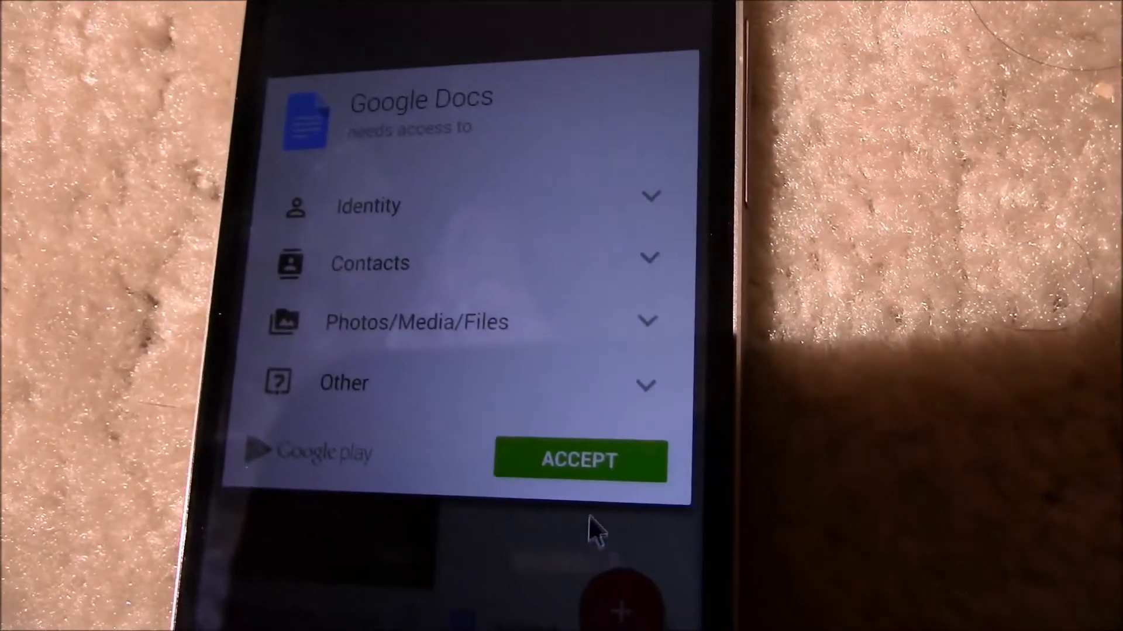
click(580, 461)
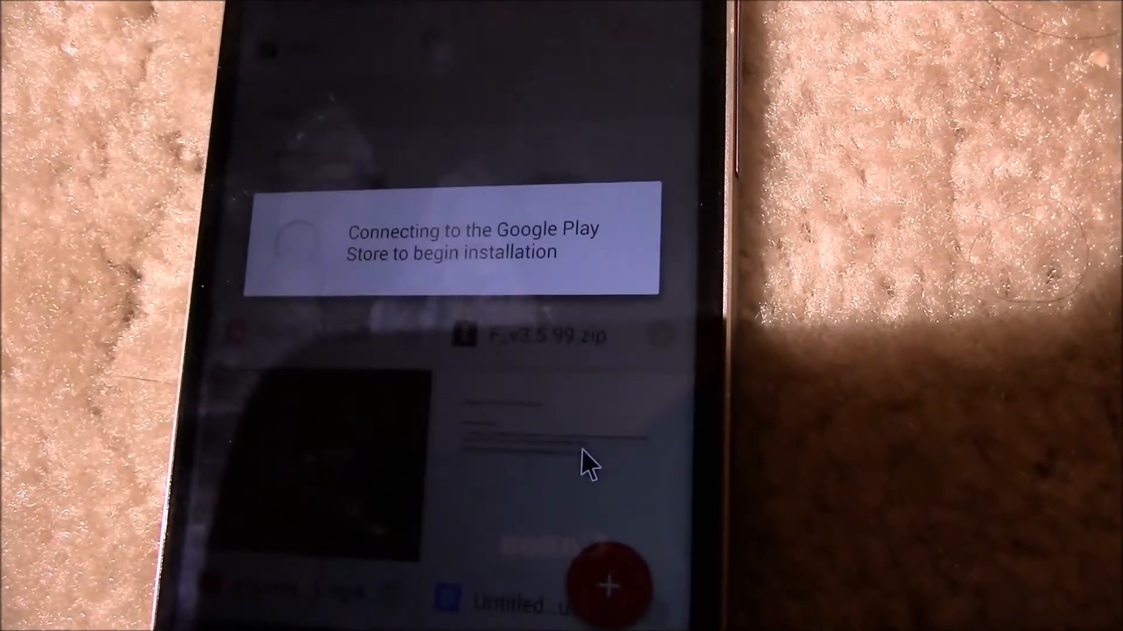